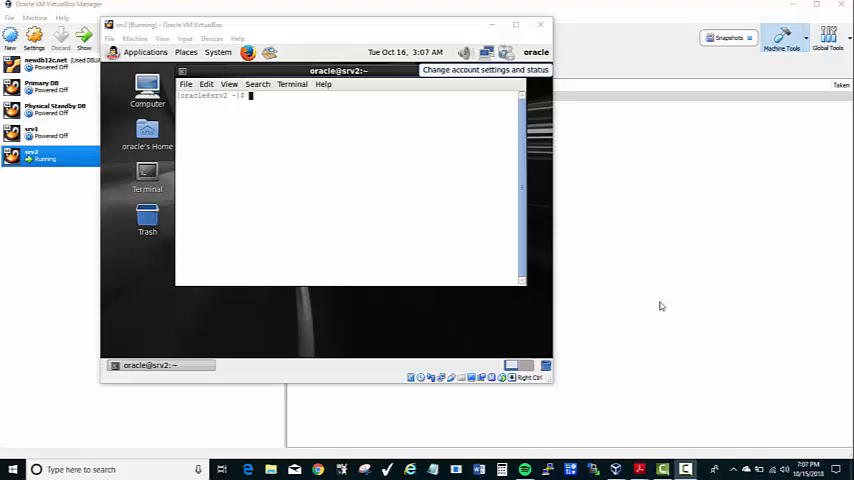
mouse_move(560, 304)
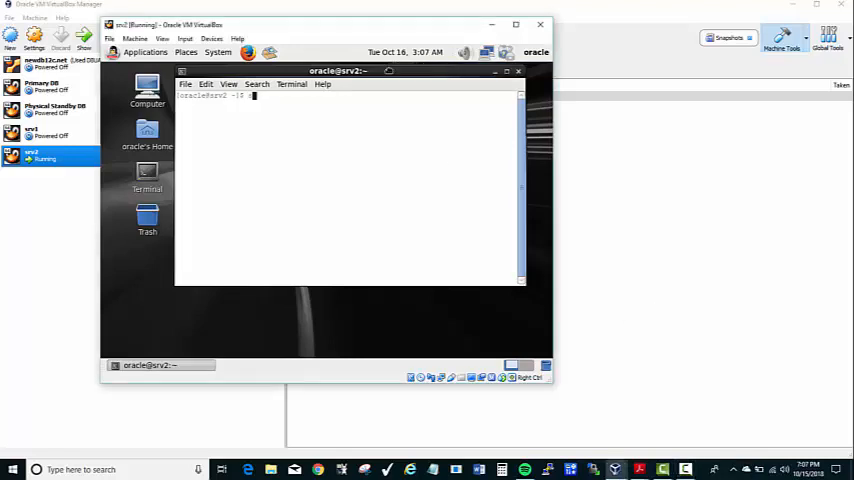
Step: Attempt to switch to the root user with su - in the guest terminal
text(su - root)
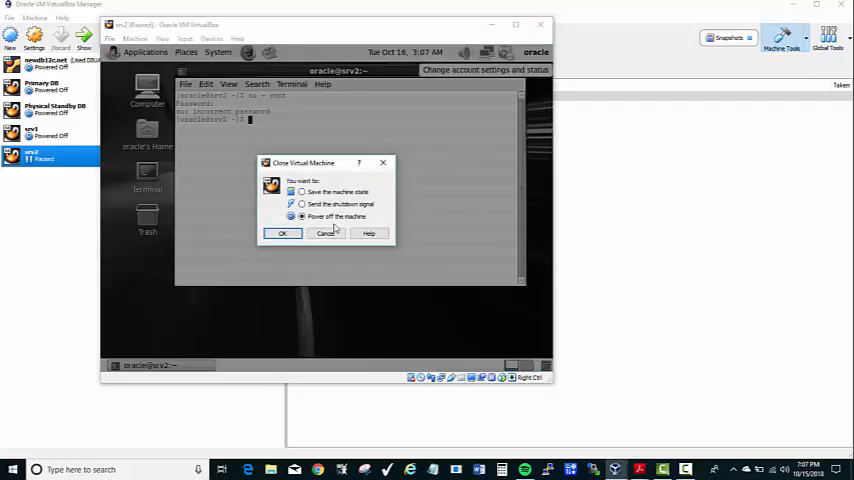
Step: Power off the running srv2 virtual machine
click(282, 232)
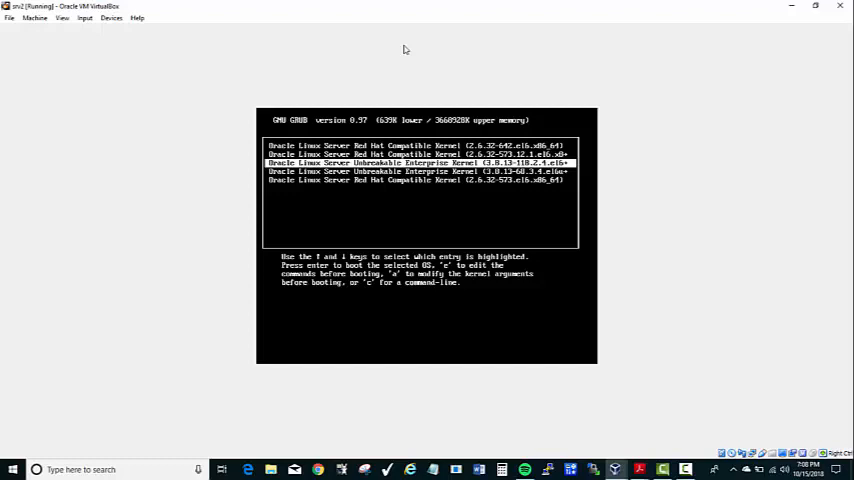
Step: Select the Oracle Linux kernel entry in the GRUB menu for editing
key(Down)
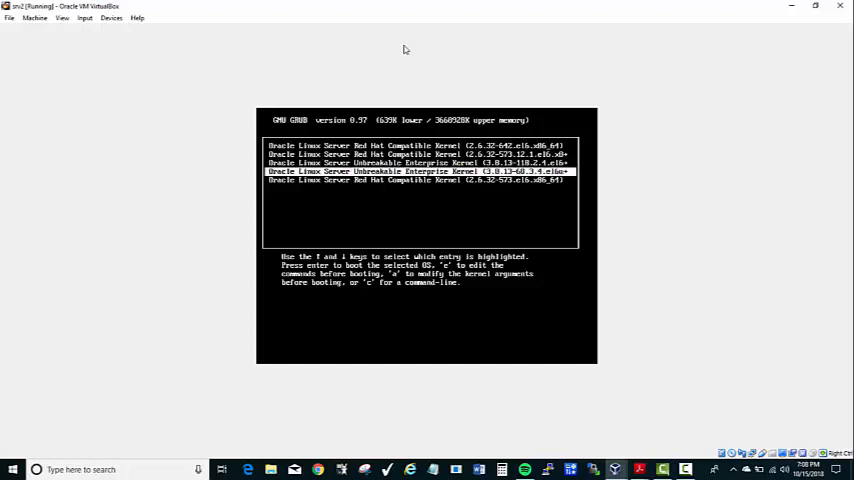
key(Up)
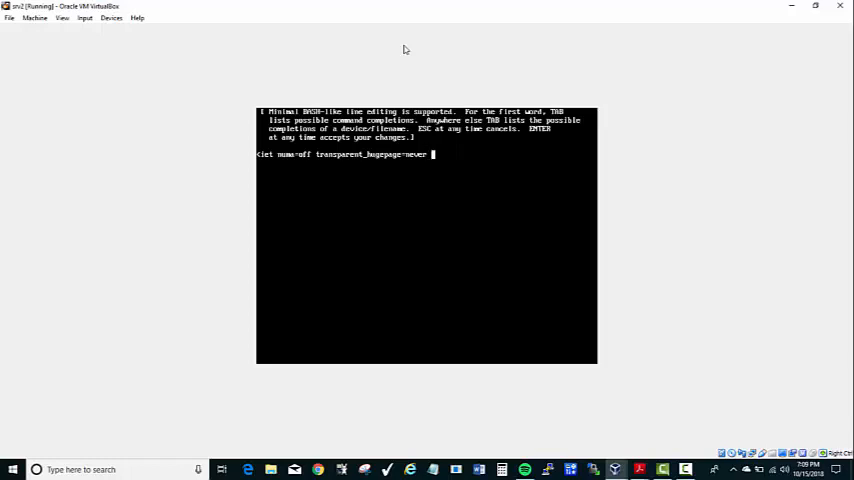
Step: Append single to the end of the kernel boot line
text(singl)
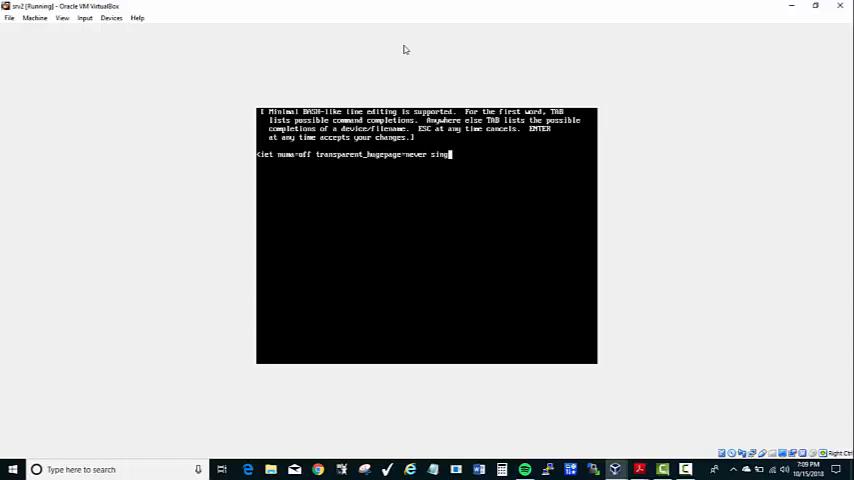
text(e)
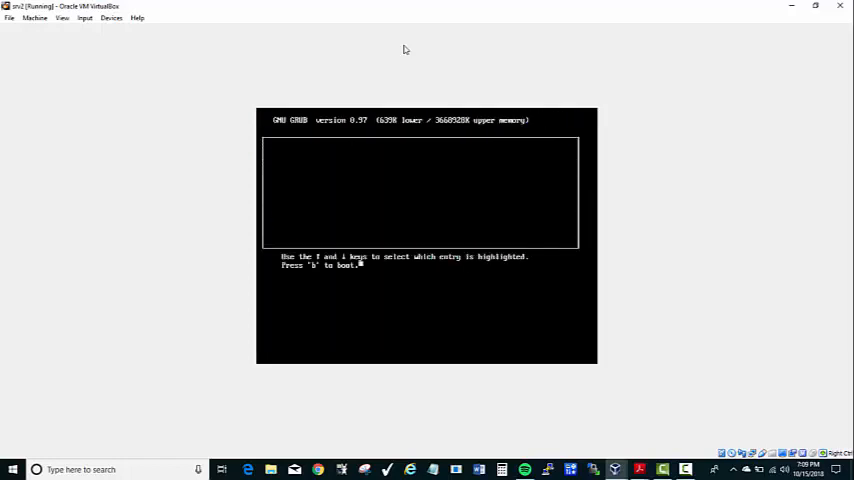
Step: Boot the edited kernel entry into single-user mode
key(e)
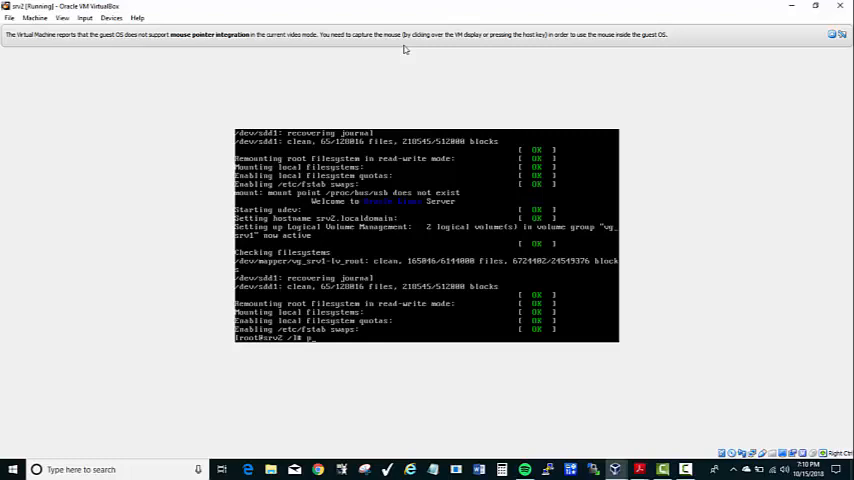
Step: Reset the root password with passwd, then exit the single-user shell
text(passwd)
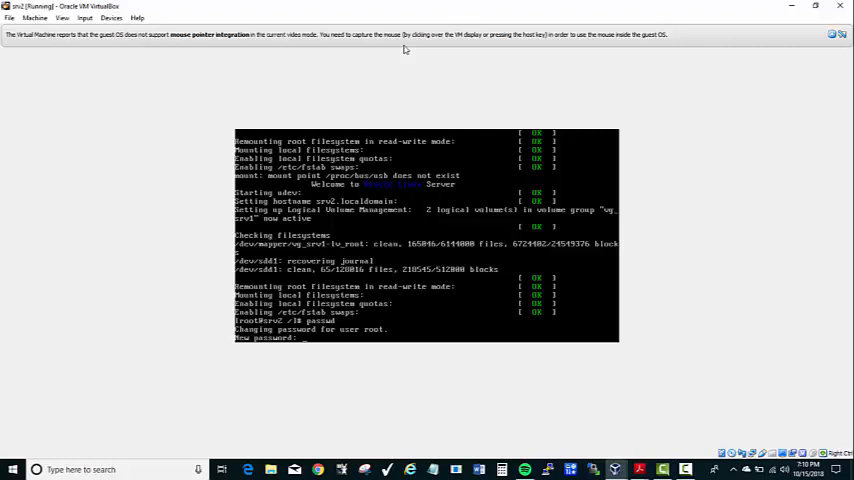
key(Return)
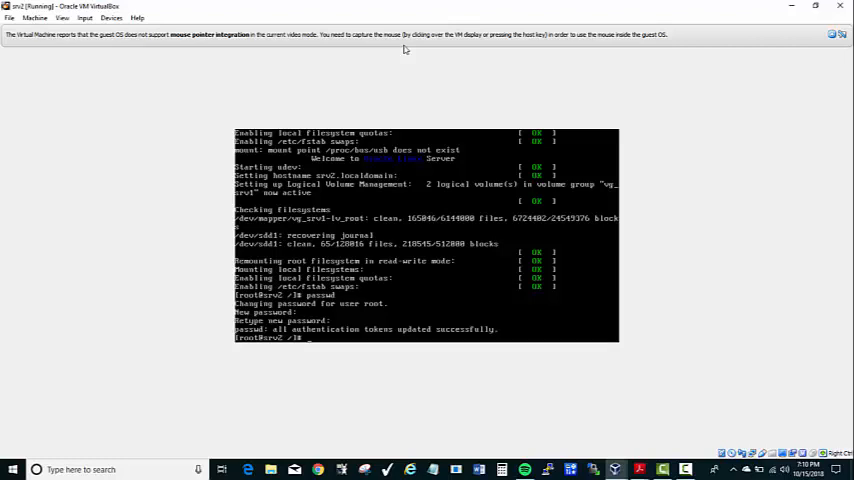
text(exi)
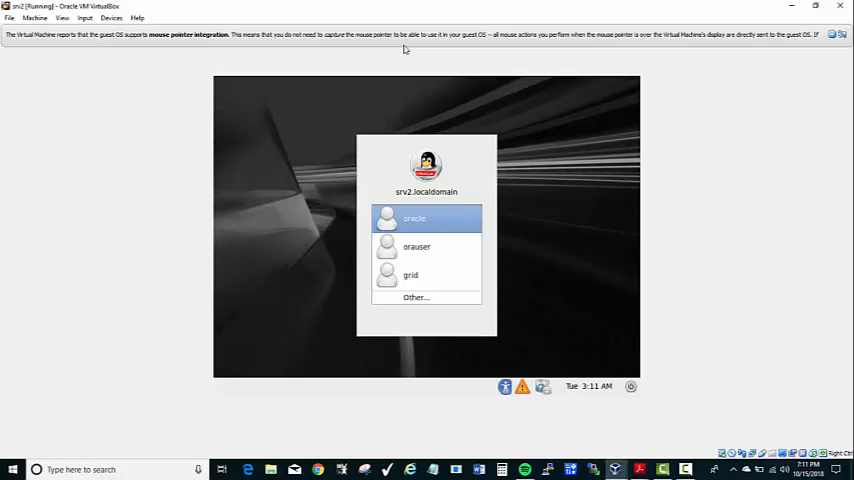
mouse_move(424, 270)
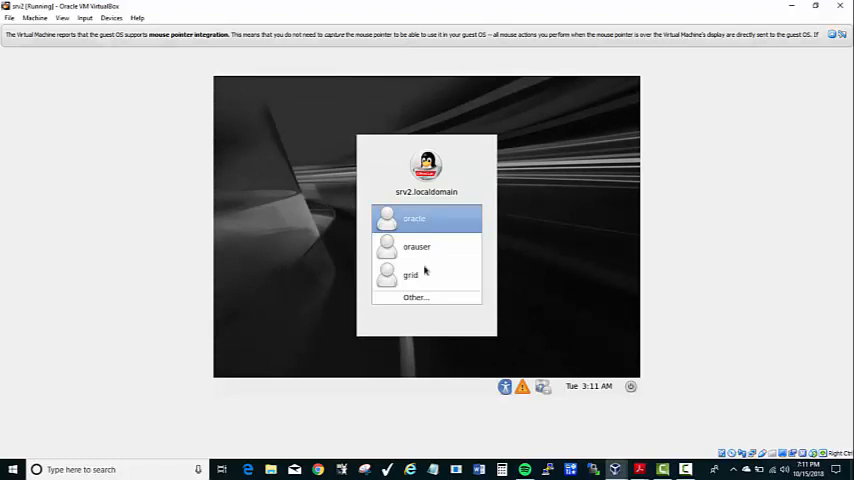
Step: Log in through Other... as root with the new password
click(424, 296)
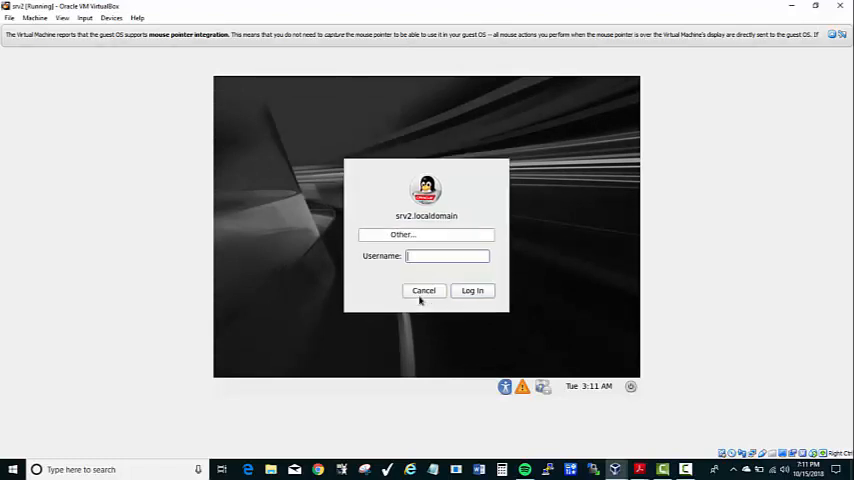
text(roo)
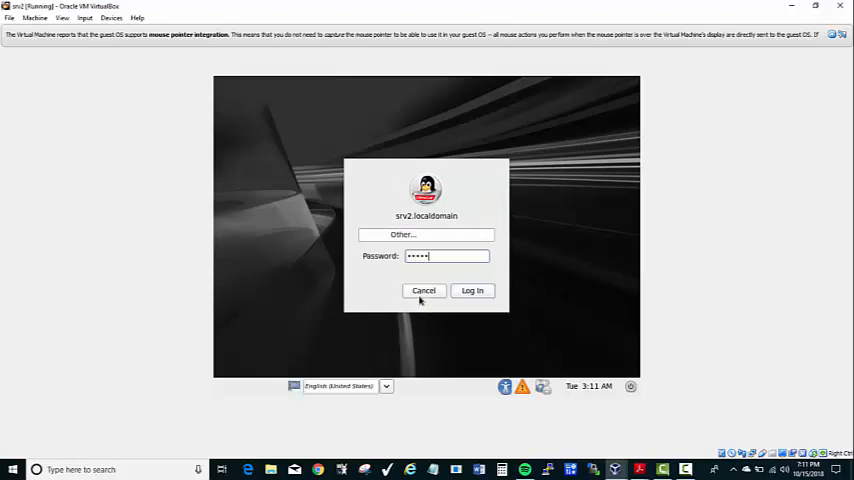
click(470, 290)
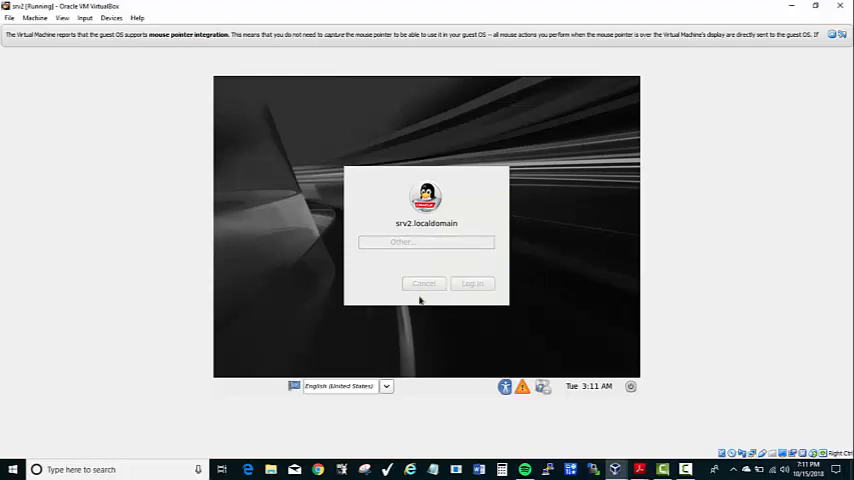
click(470, 284)
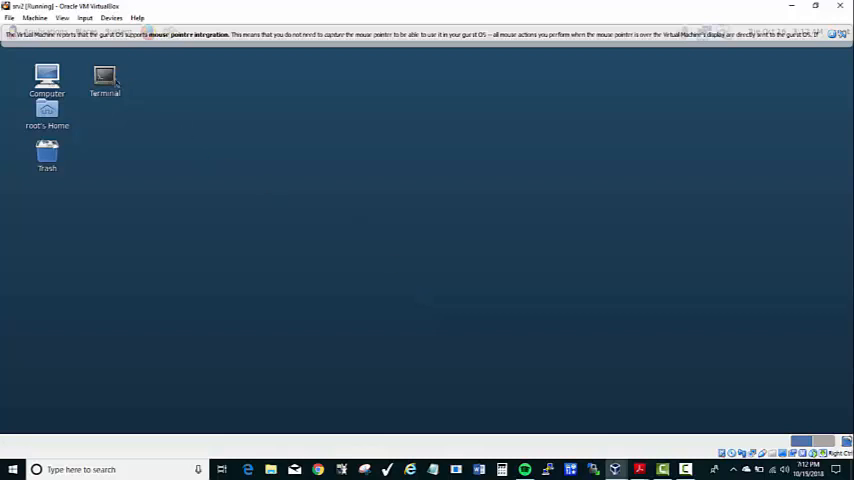
Step: Launch a Terminal from the root user's desktop
double_click(104, 76)
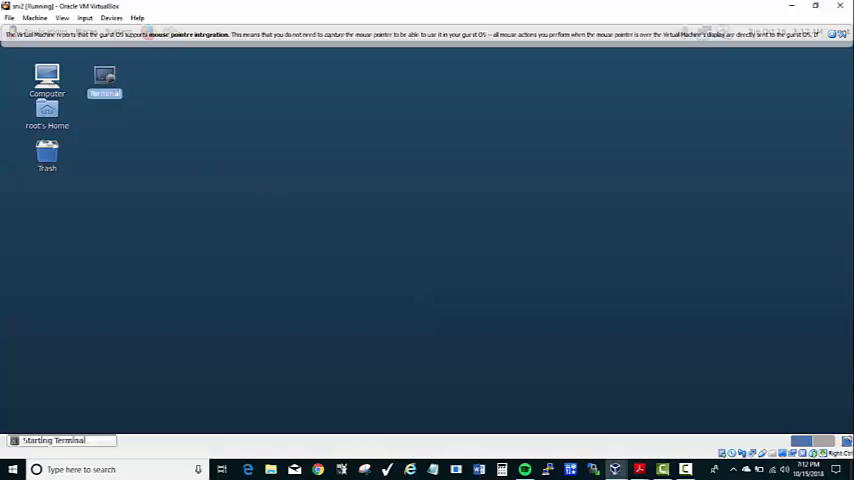